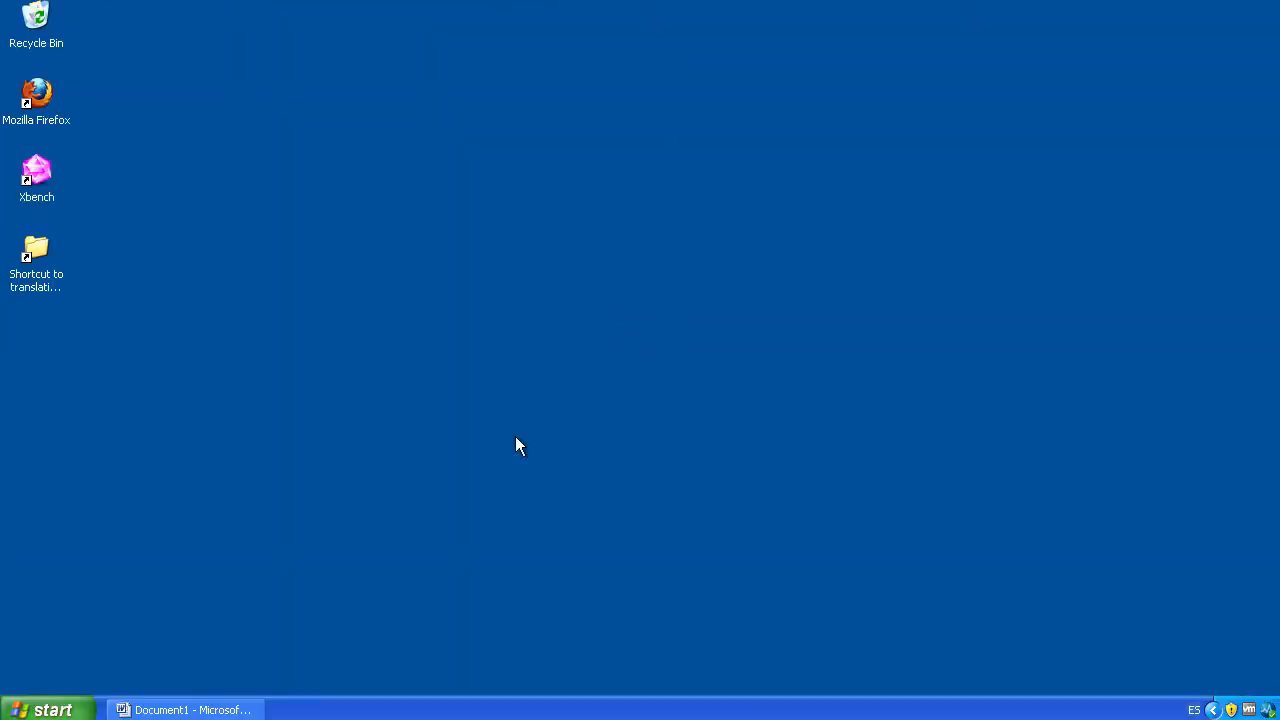
Step: Bring the Word document forward and start its spelling check from the proofing tools
click(185, 710)
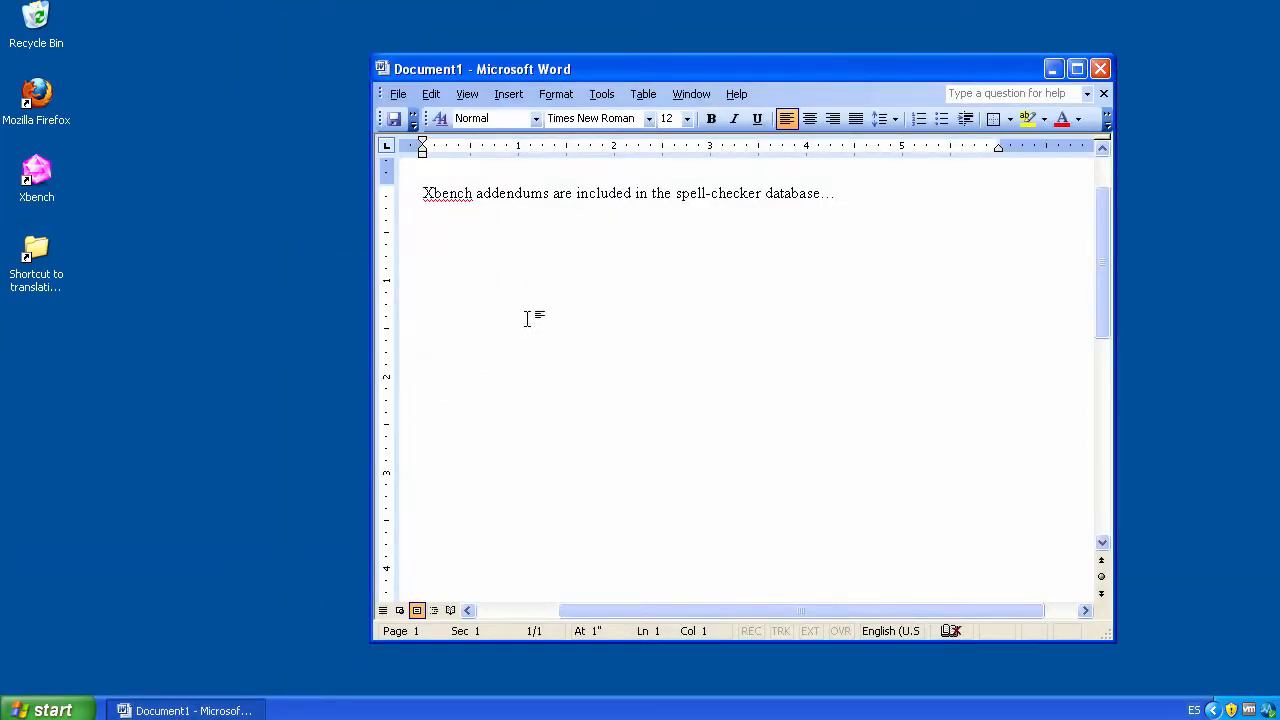
click(601, 93)
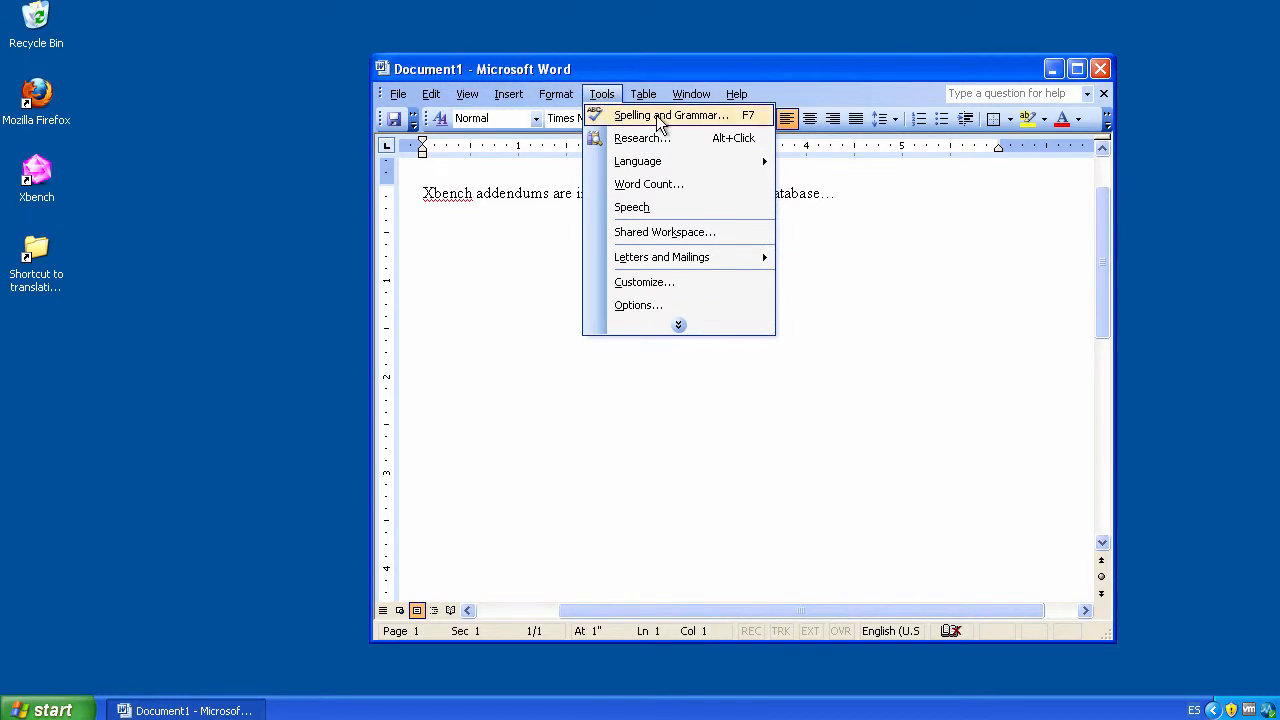
click(671, 115)
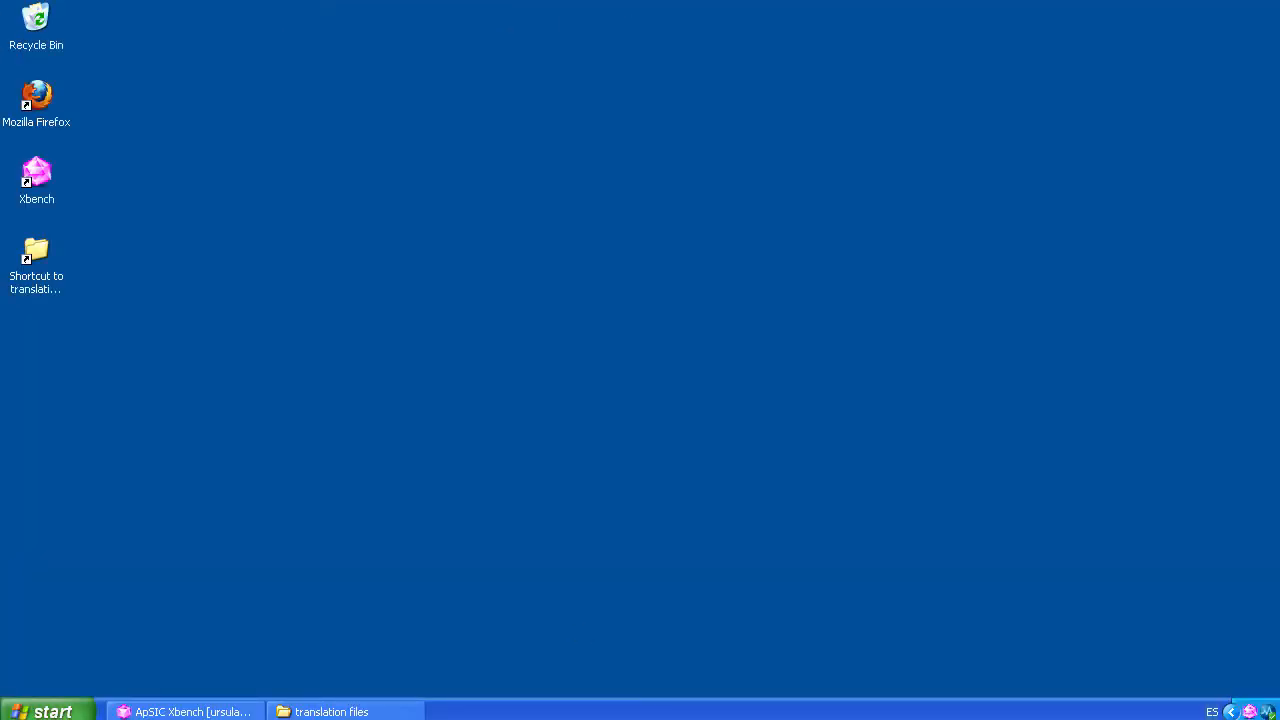
Step: Confirm the project's glossary file properties and switch to the QA checks
click(24, 38)
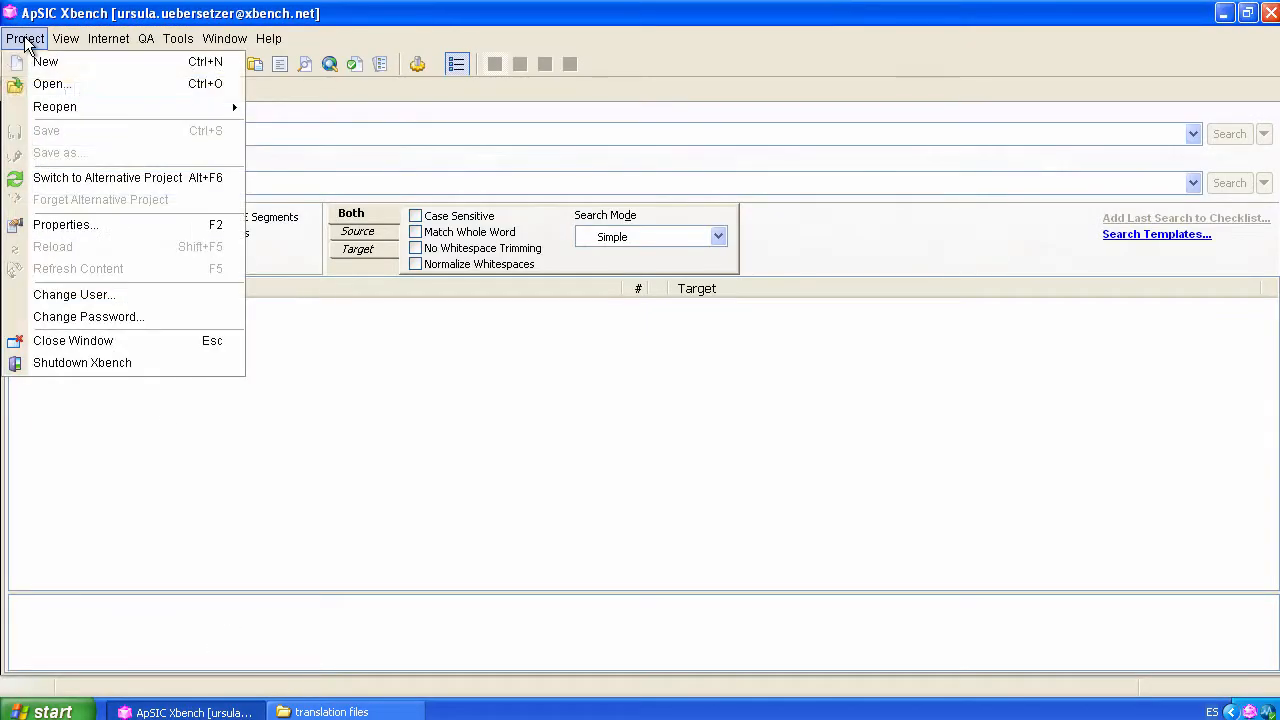
click(65, 224)
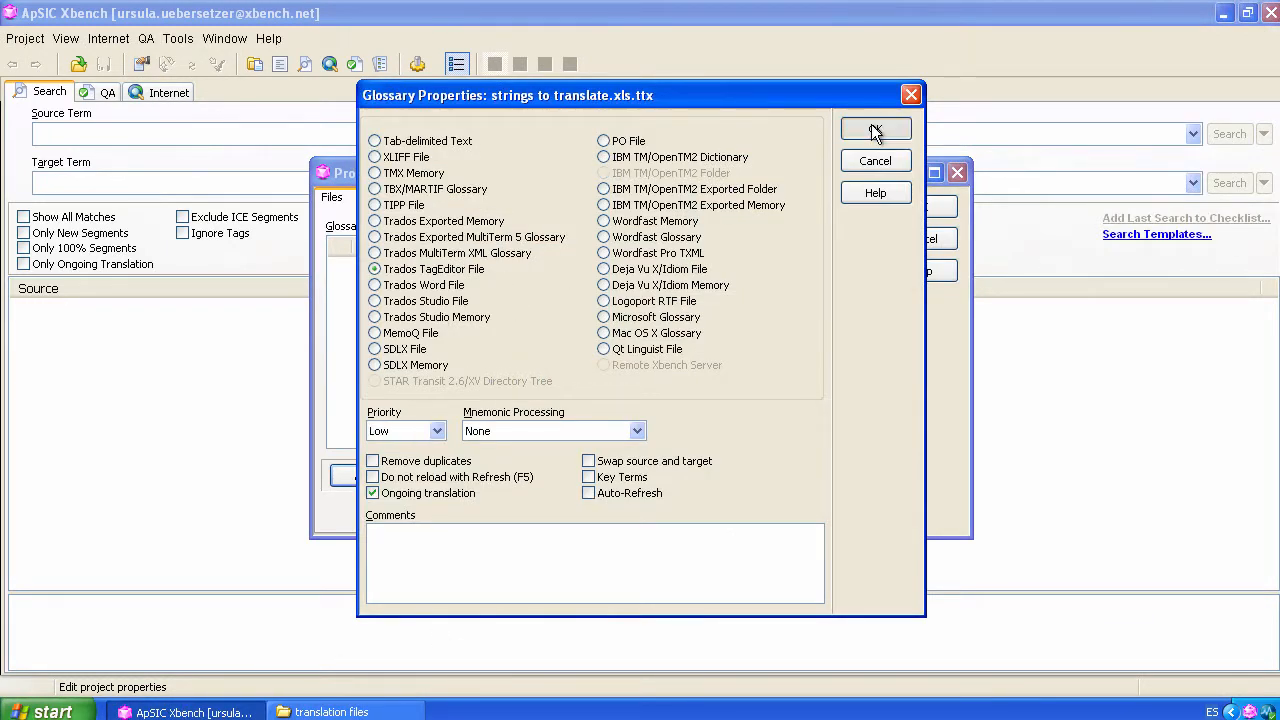
click(875, 130)
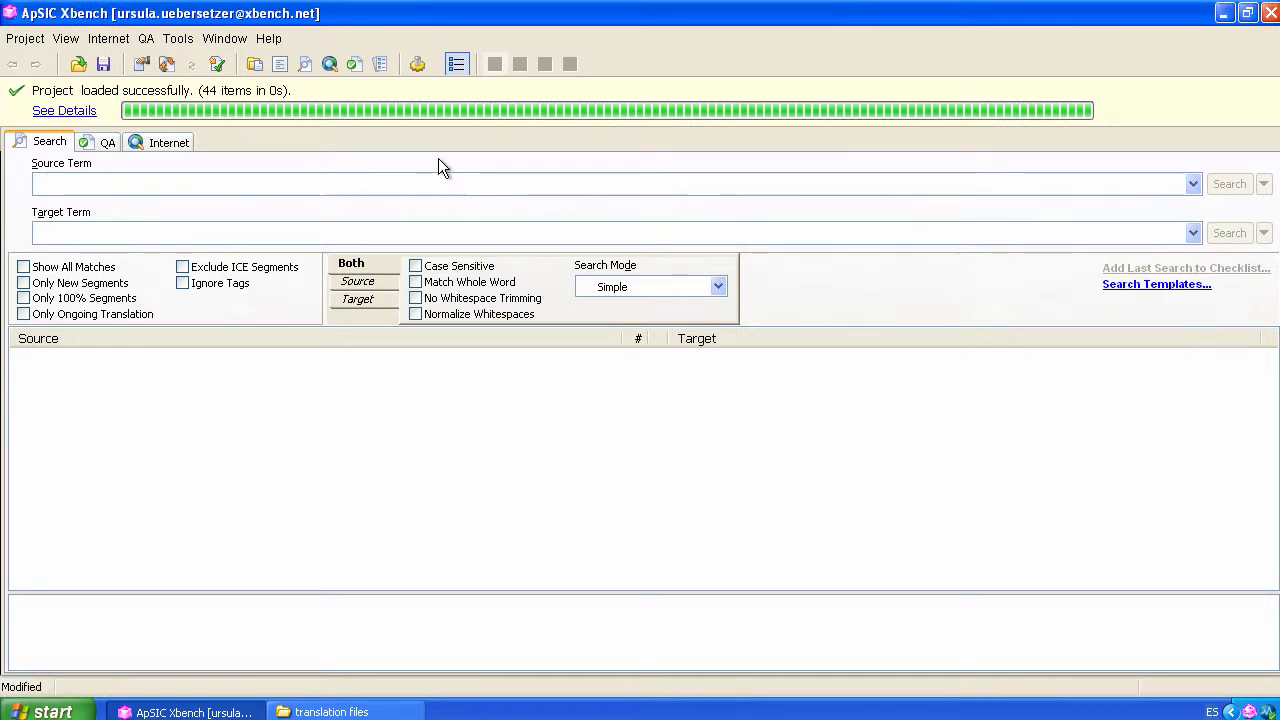
click(107, 92)
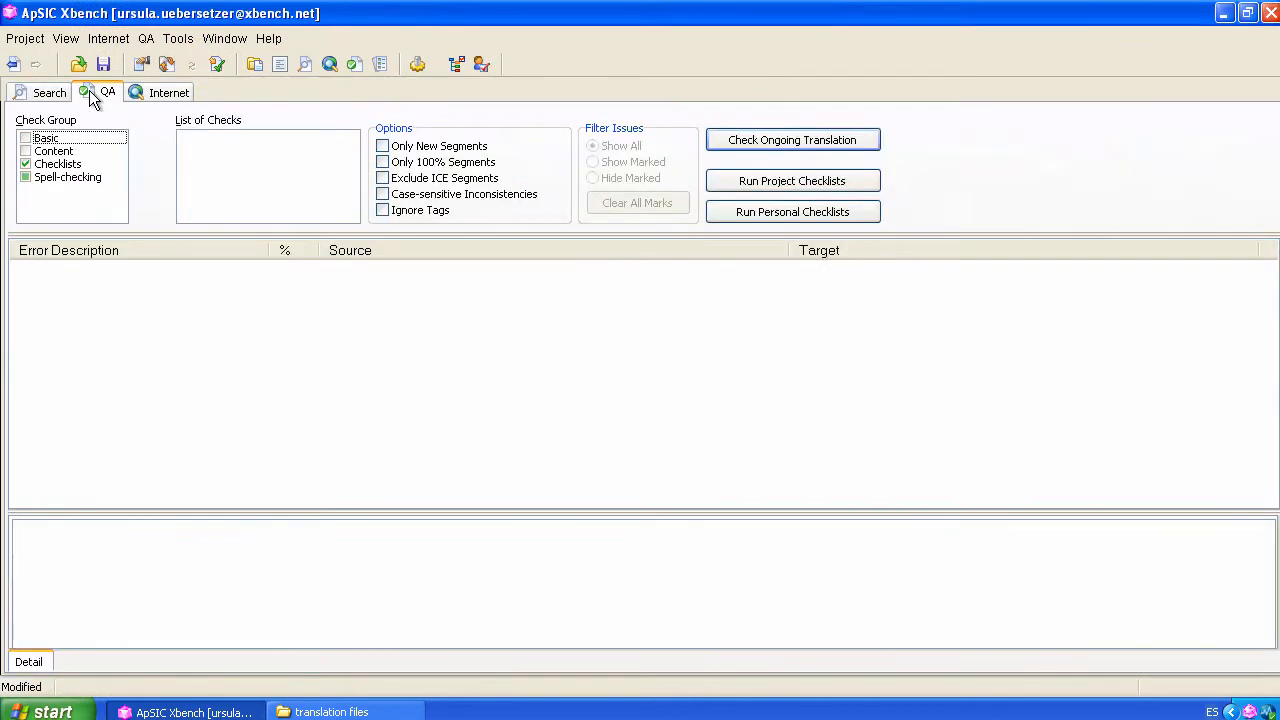
Step: Disable Checklists, keep Spanish (Spain) spell-checking, and check the ongoing translation
click(57, 163)
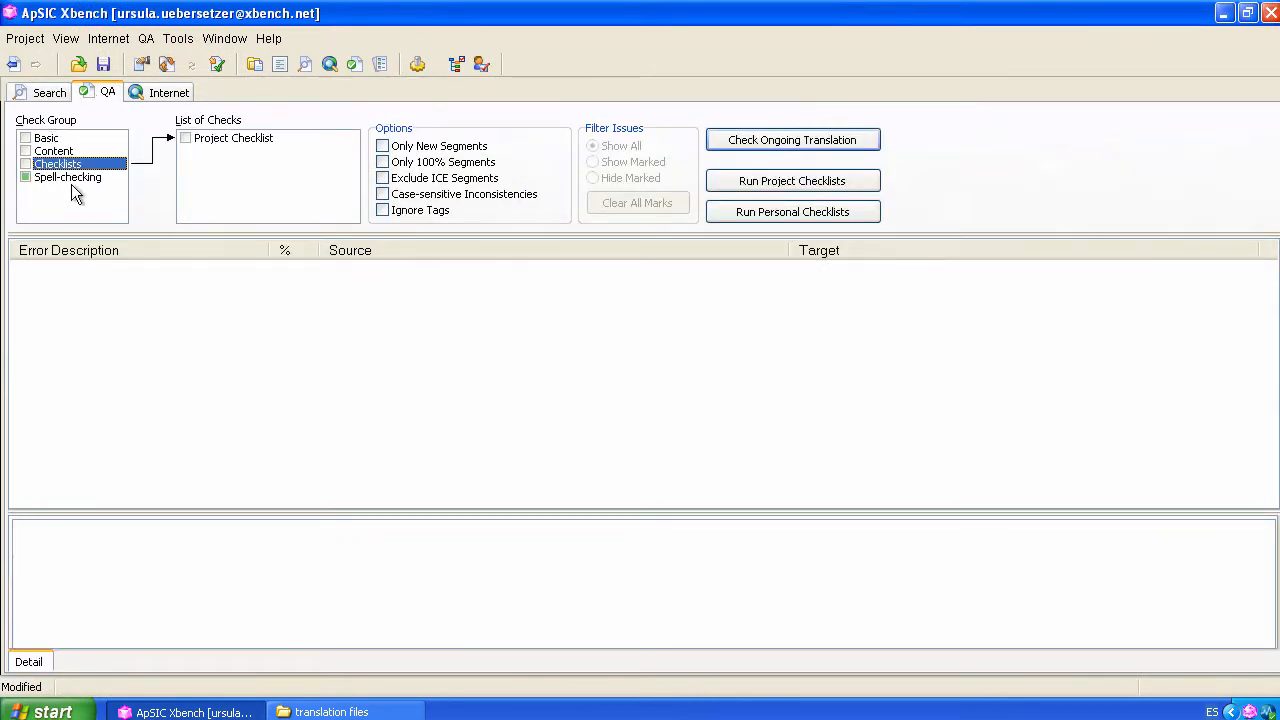
click(67, 177)
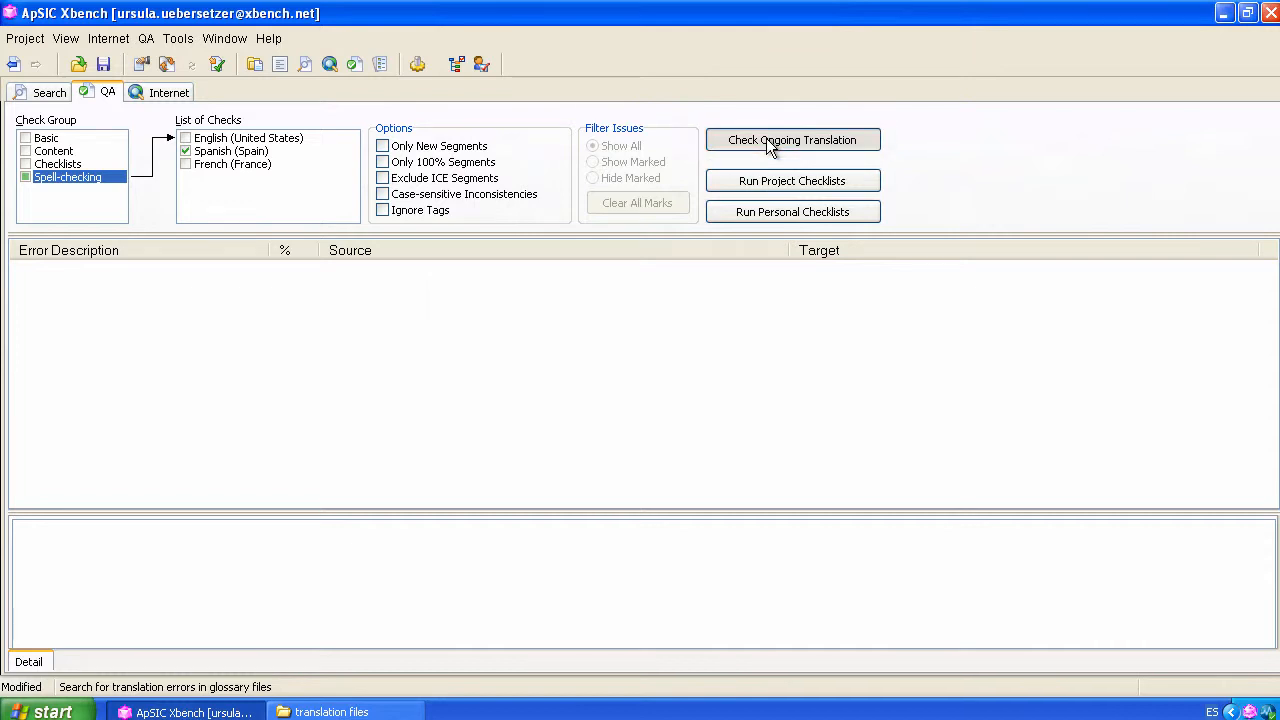
click(792, 139)
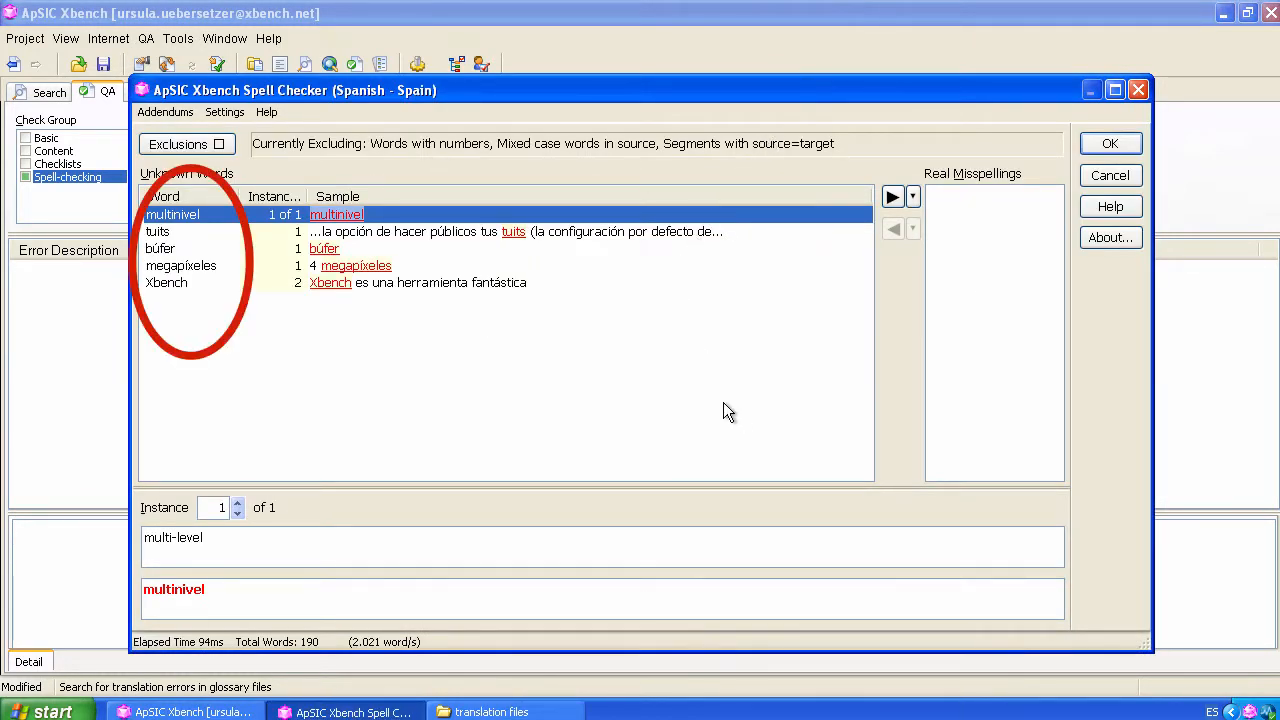
mouse_move(727, 405)
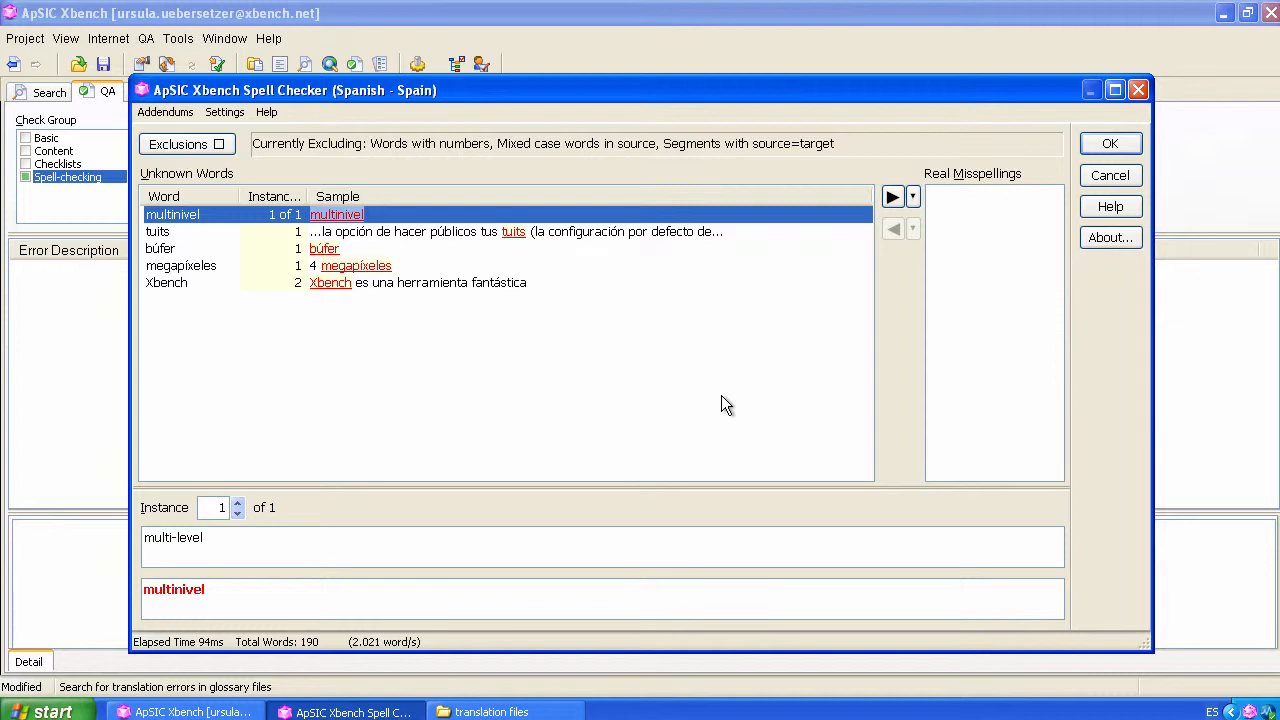
Step: Step through the flagged words búfer, multinivel and Xbench, then bring up more word options
click(157, 231)
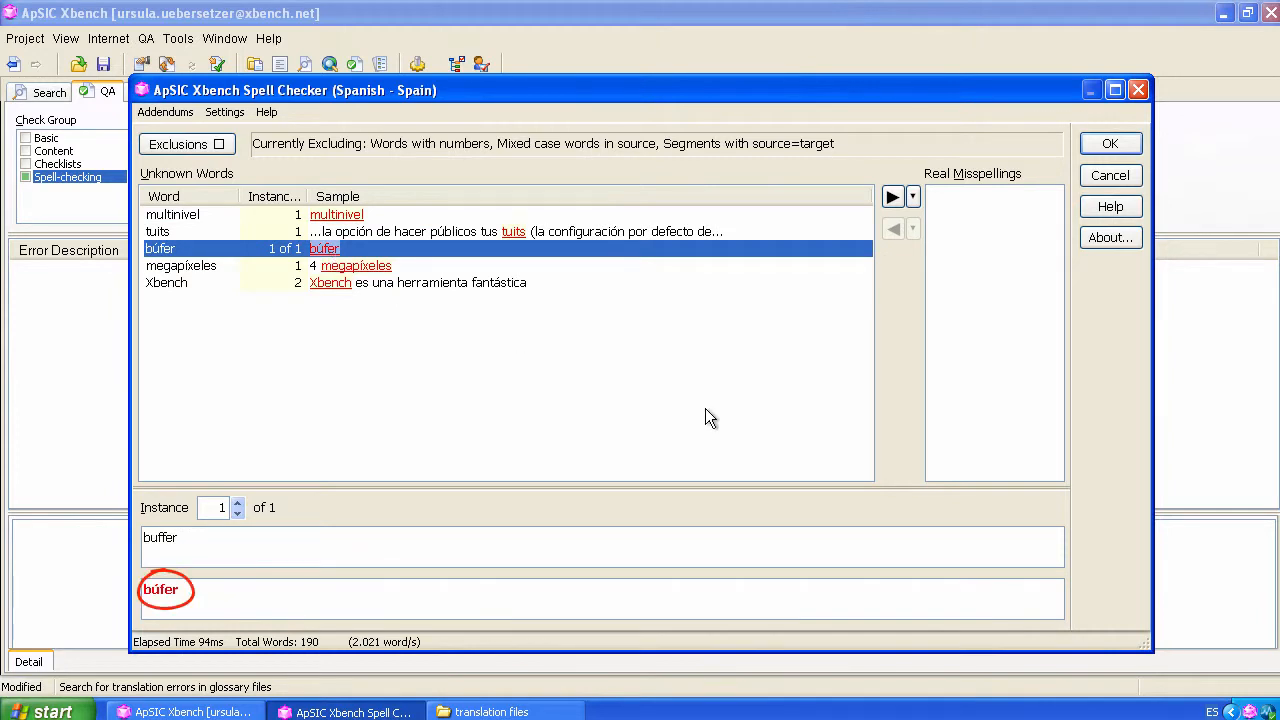
click(172, 214)
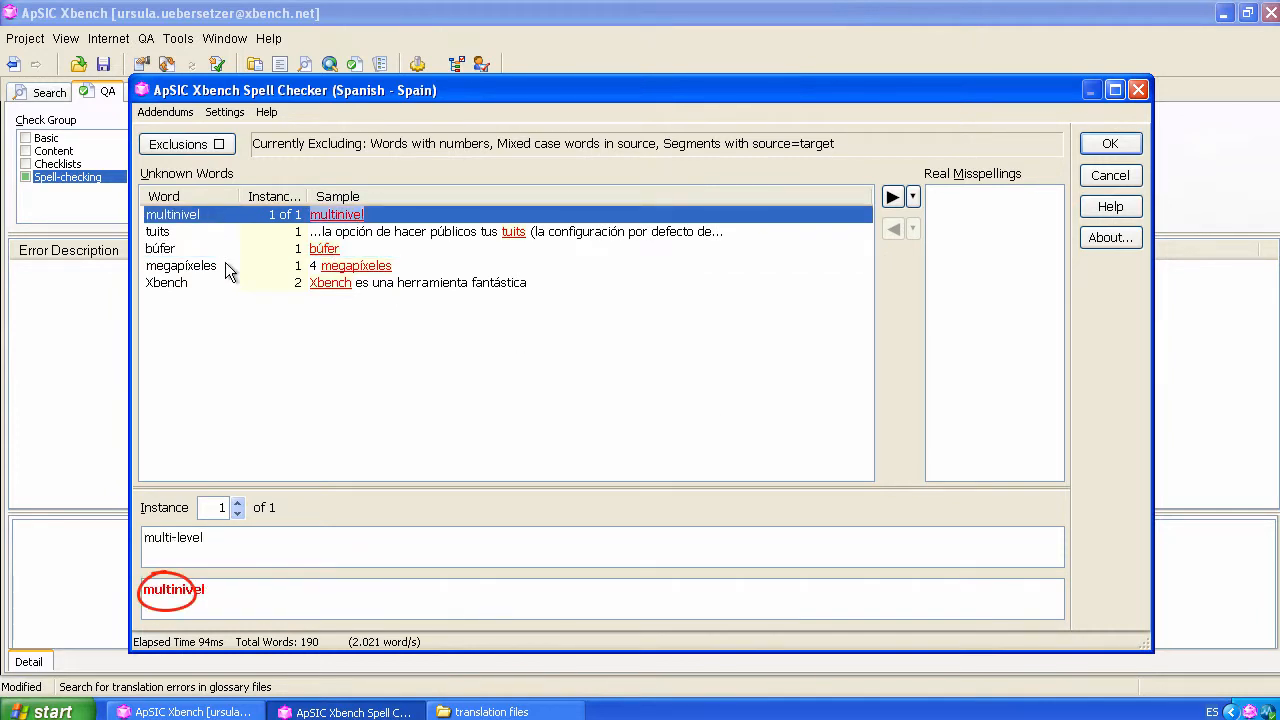
click(181, 265)
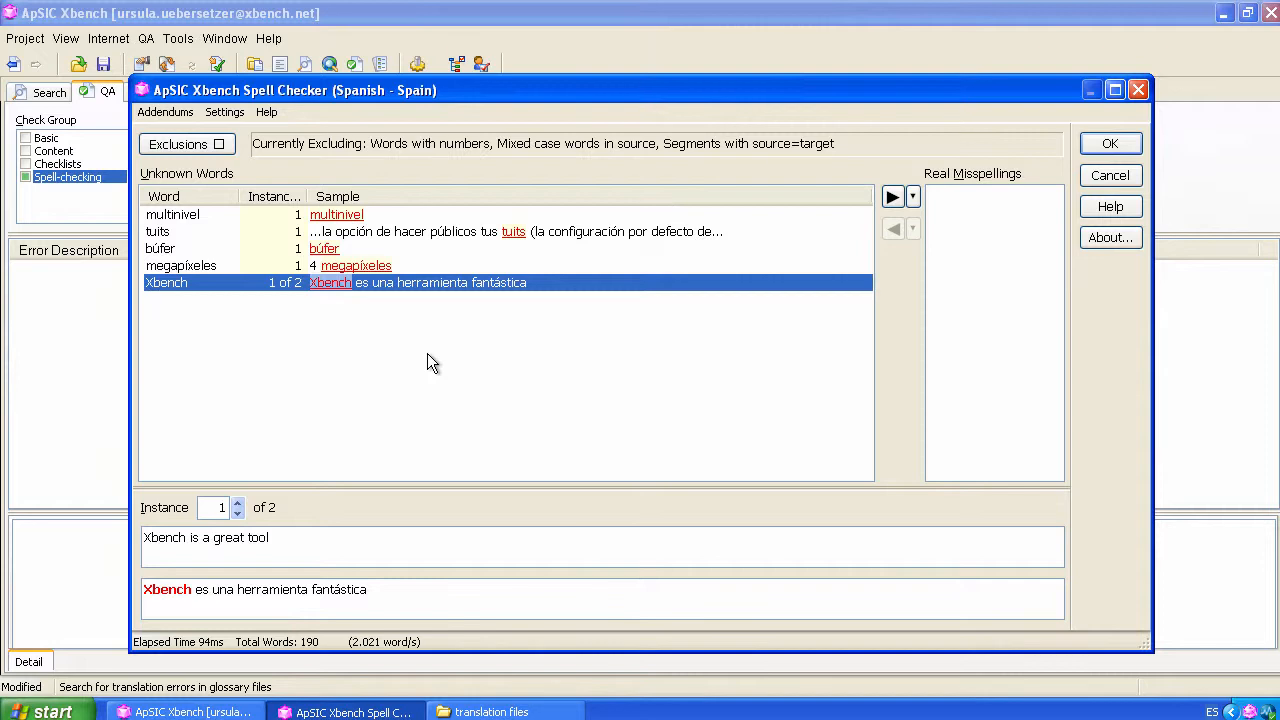
mouse_move(429, 371)
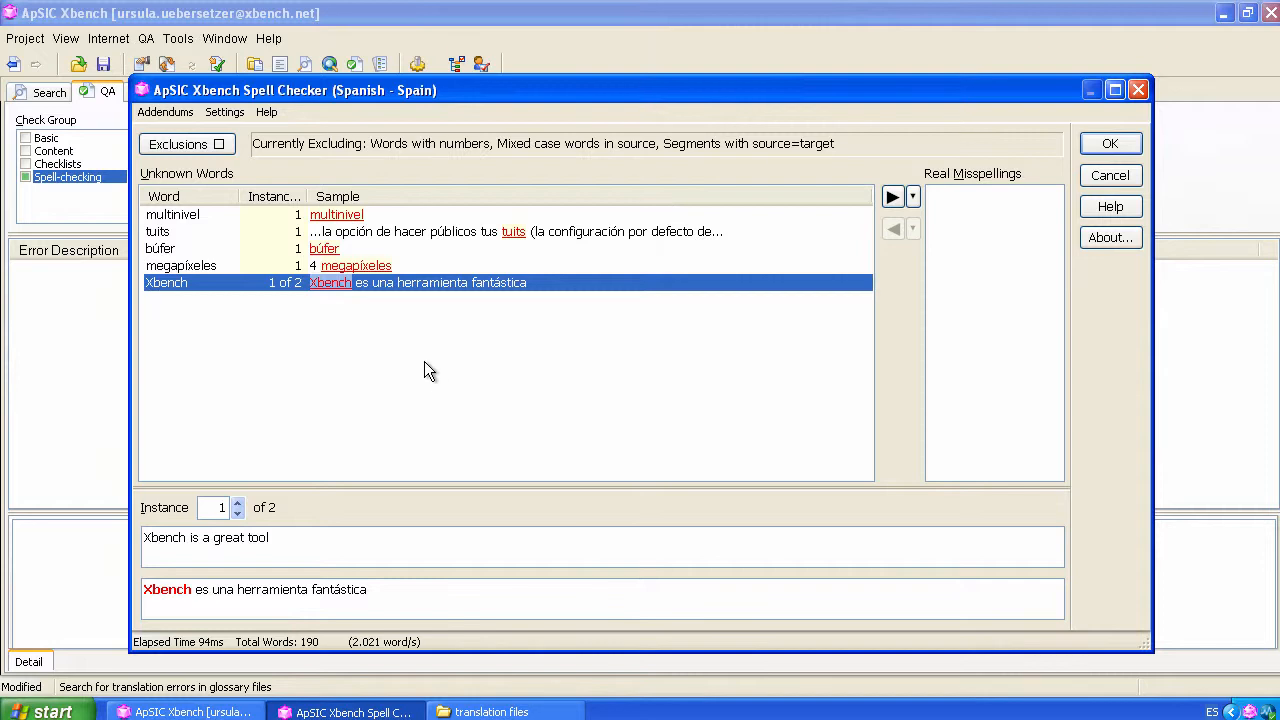
click(172, 214)
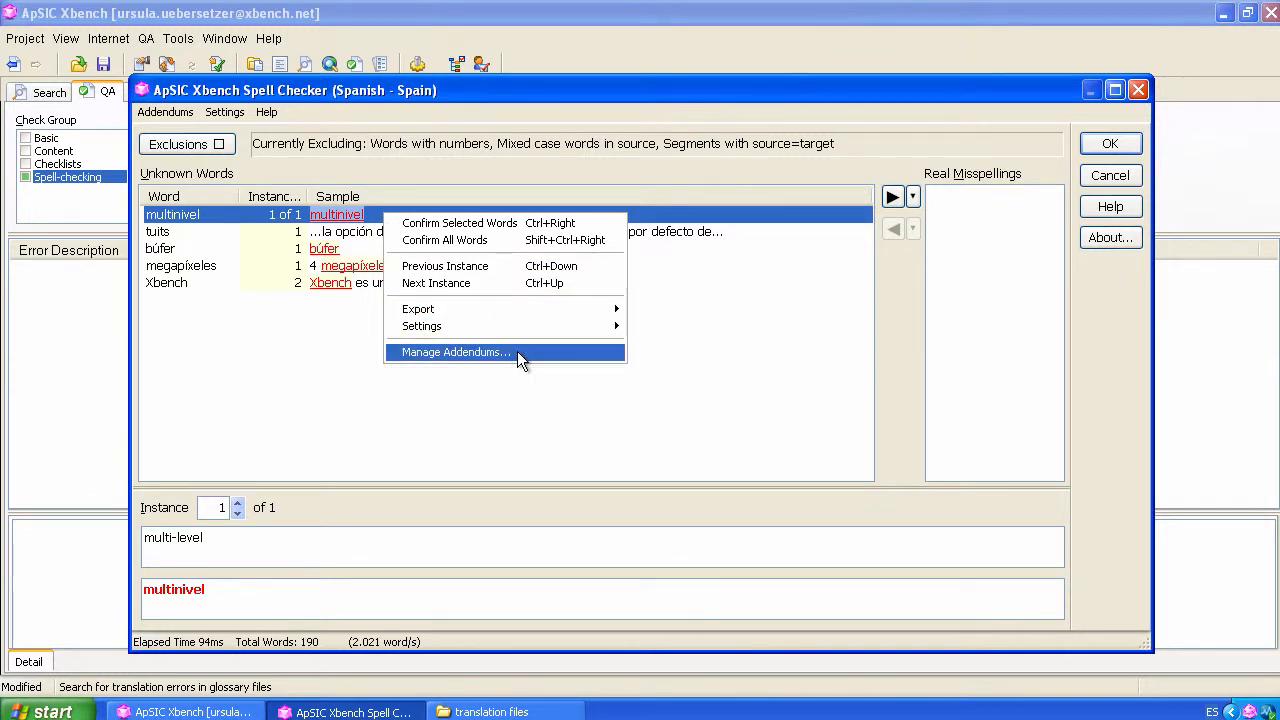
Step: Add an addendum named 'Spanish General' in Manage Addendums and close the manager
click(455, 352)
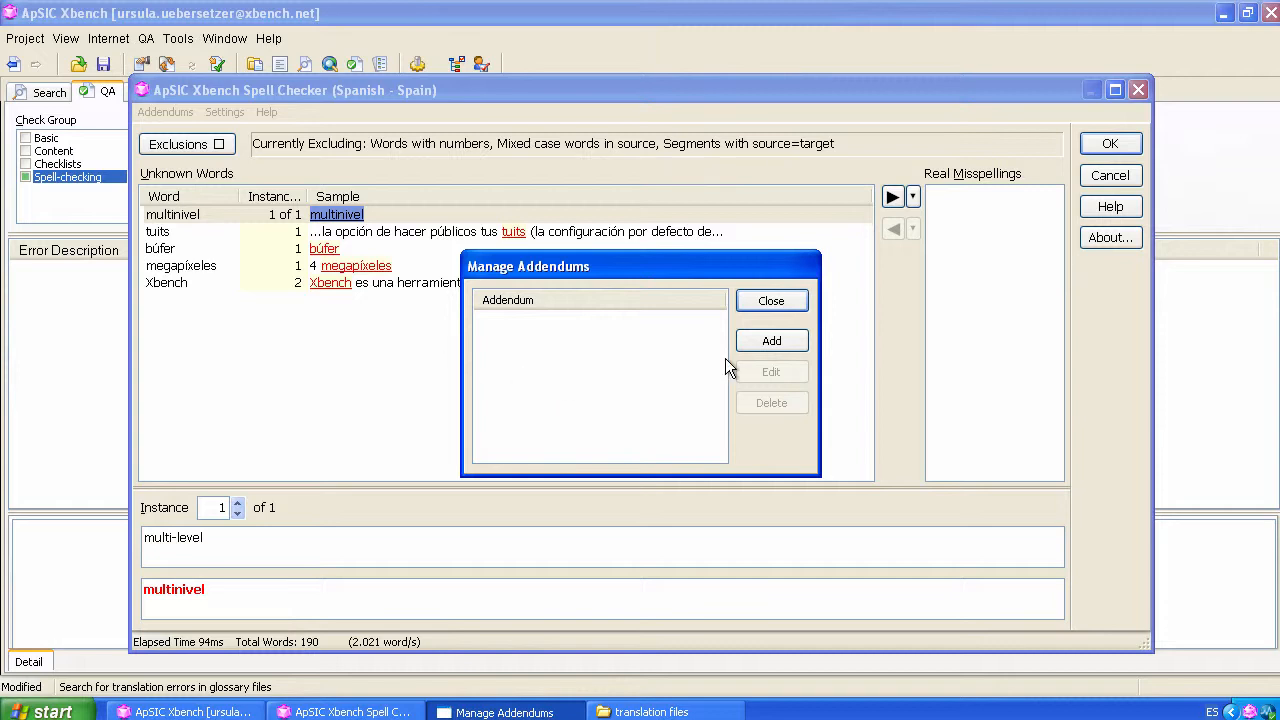
click(771, 340)
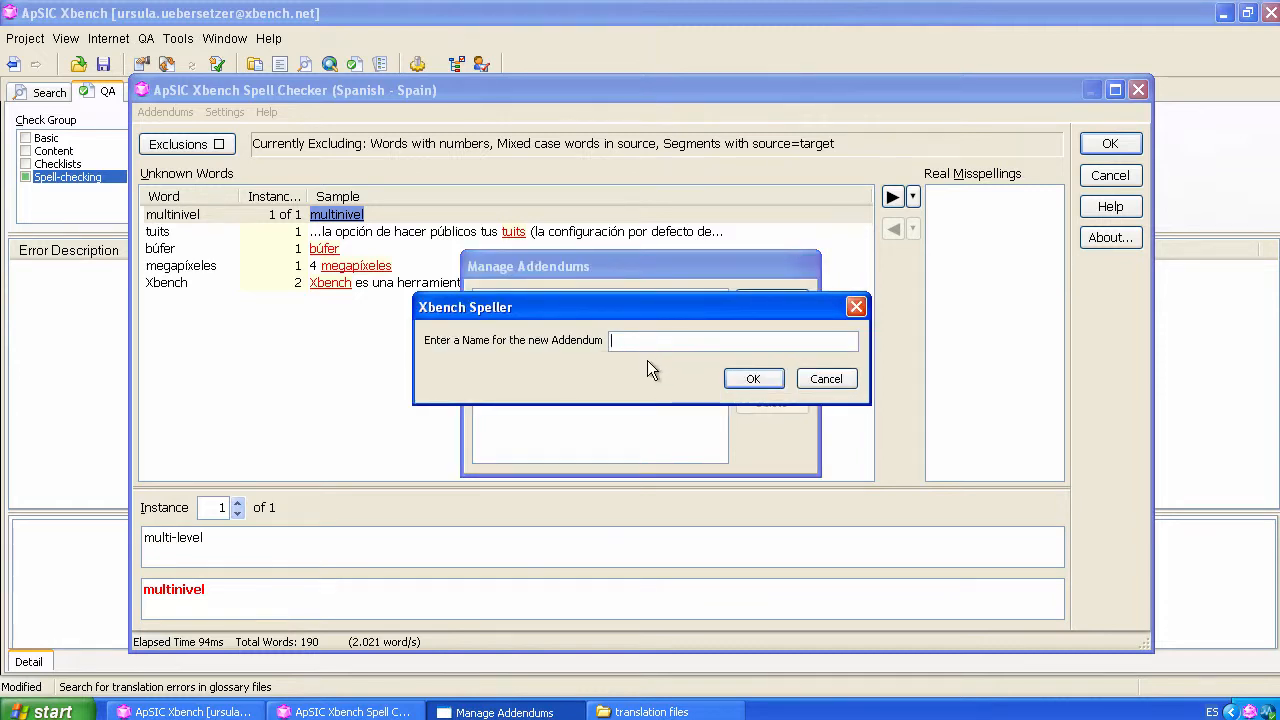
text(Spanish)
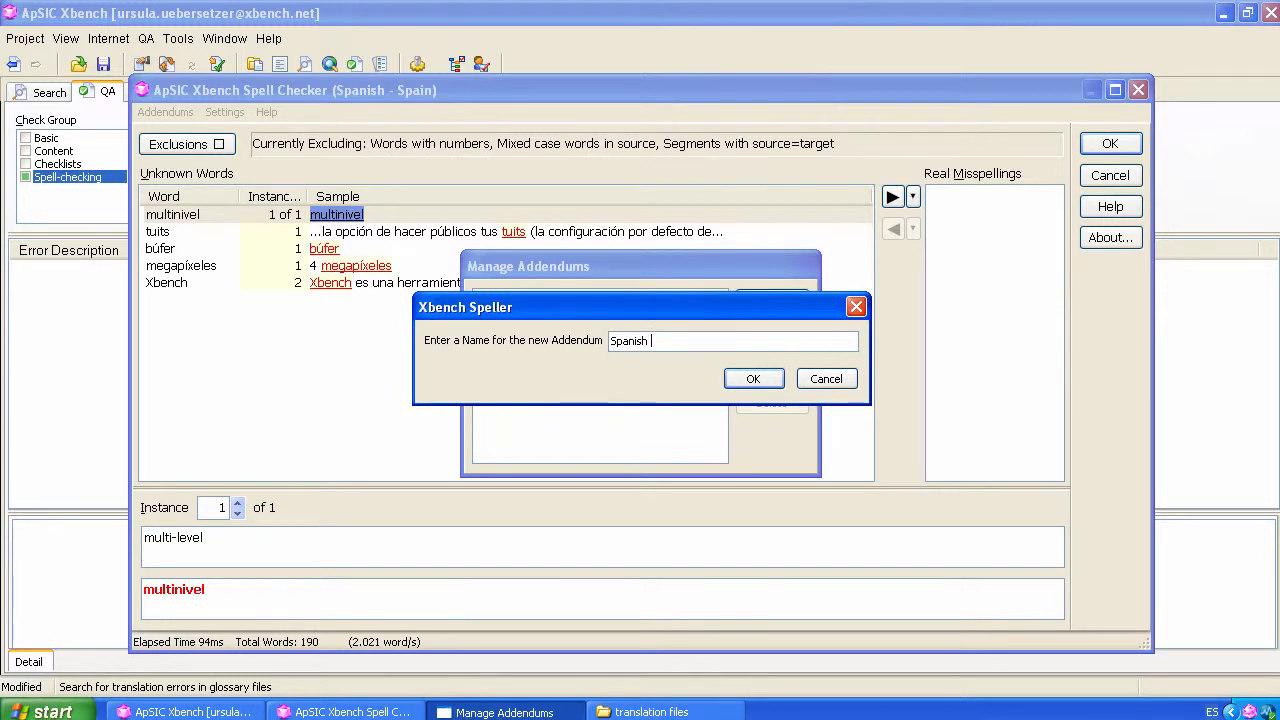
text(General)
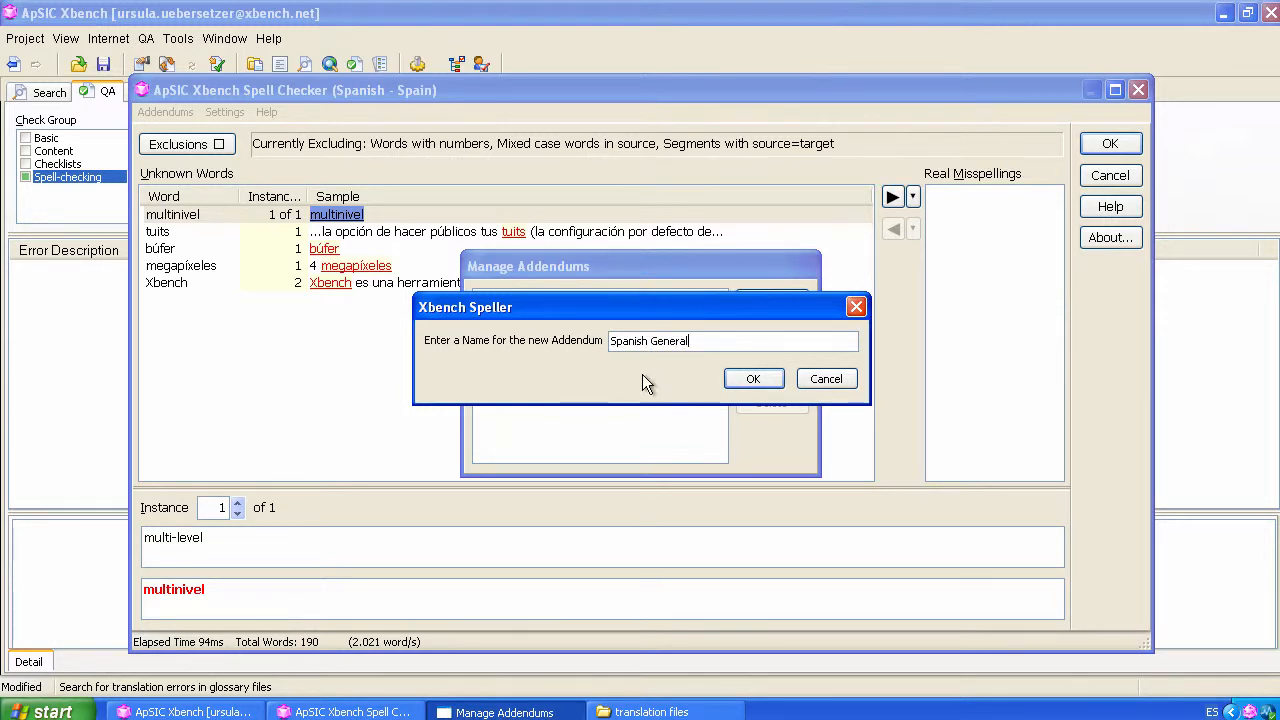
click(753, 378)
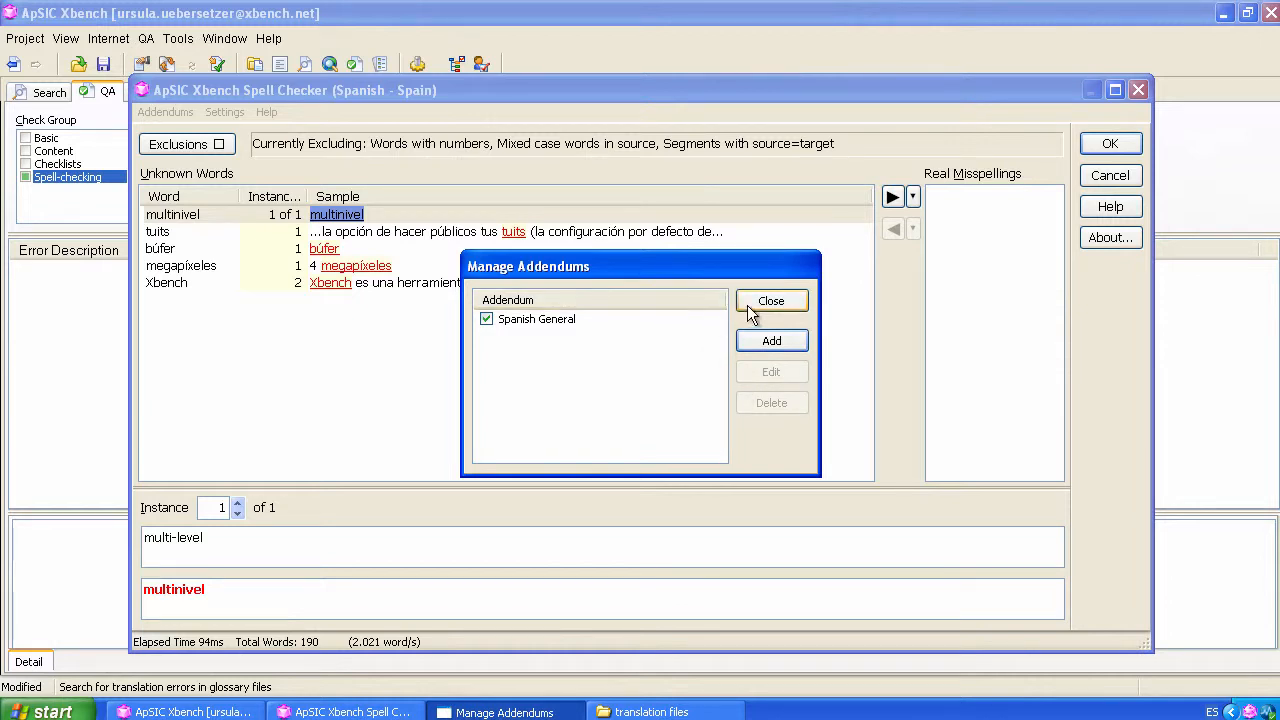
click(771, 300)
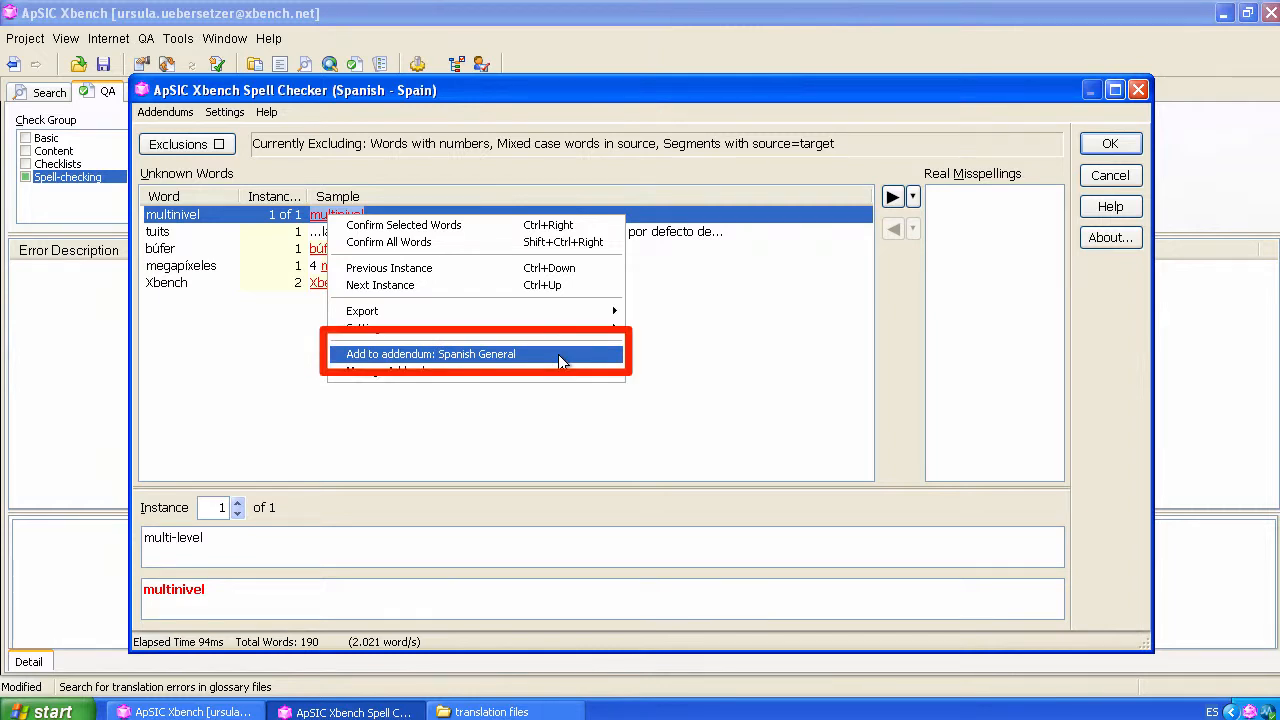
Step: Add multinivel, tuits and the remaining flagged words to the Spanish General addendum
click(431, 353)
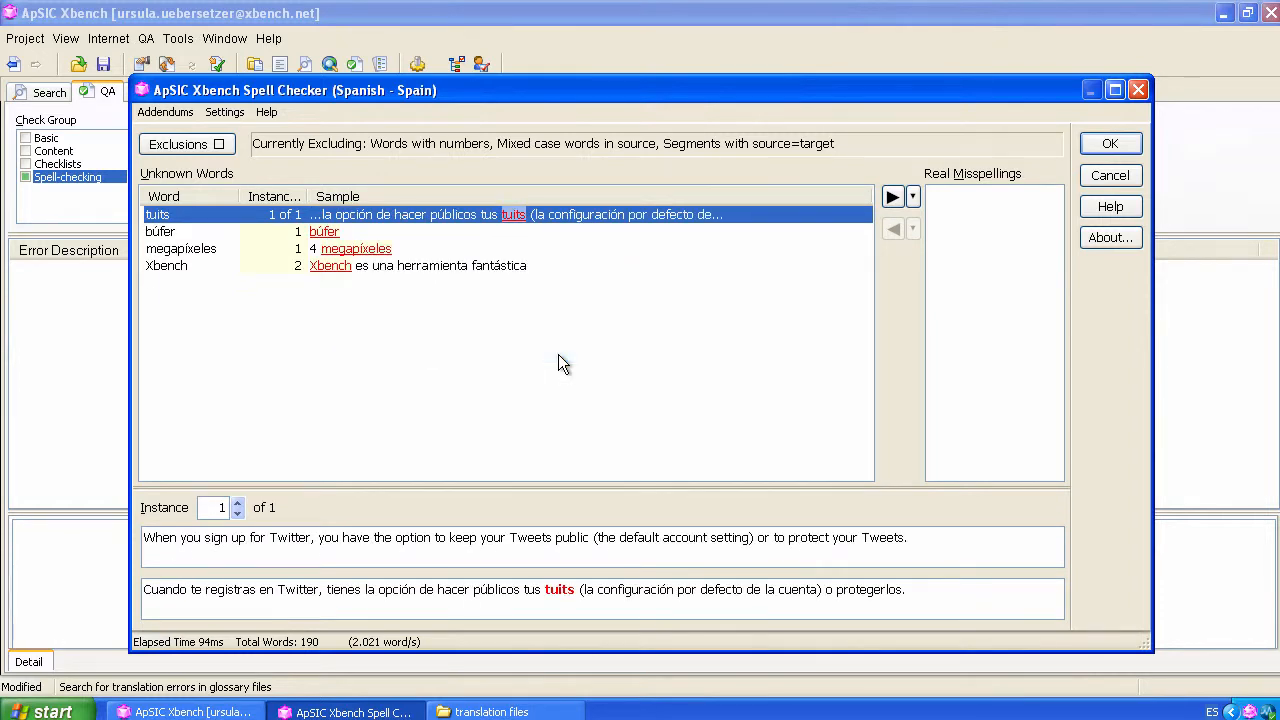
right_click(513, 214)
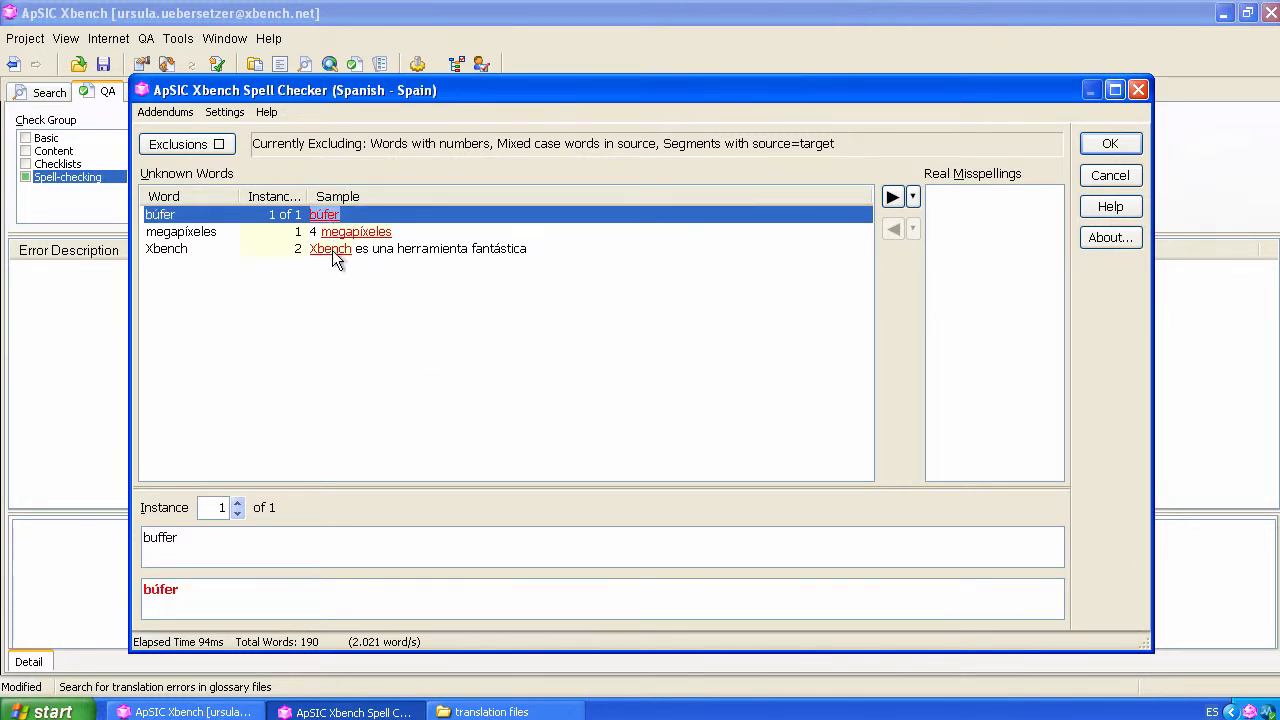
right_click(329, 248)
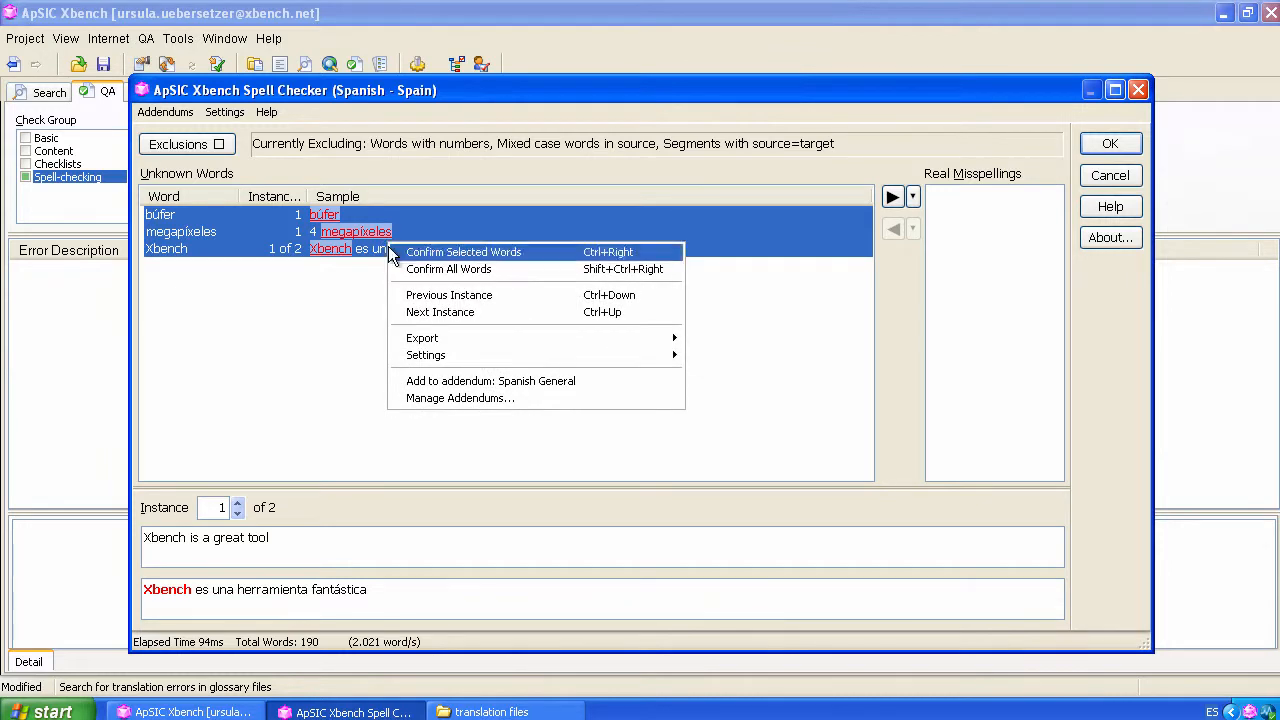
click(448, 269)
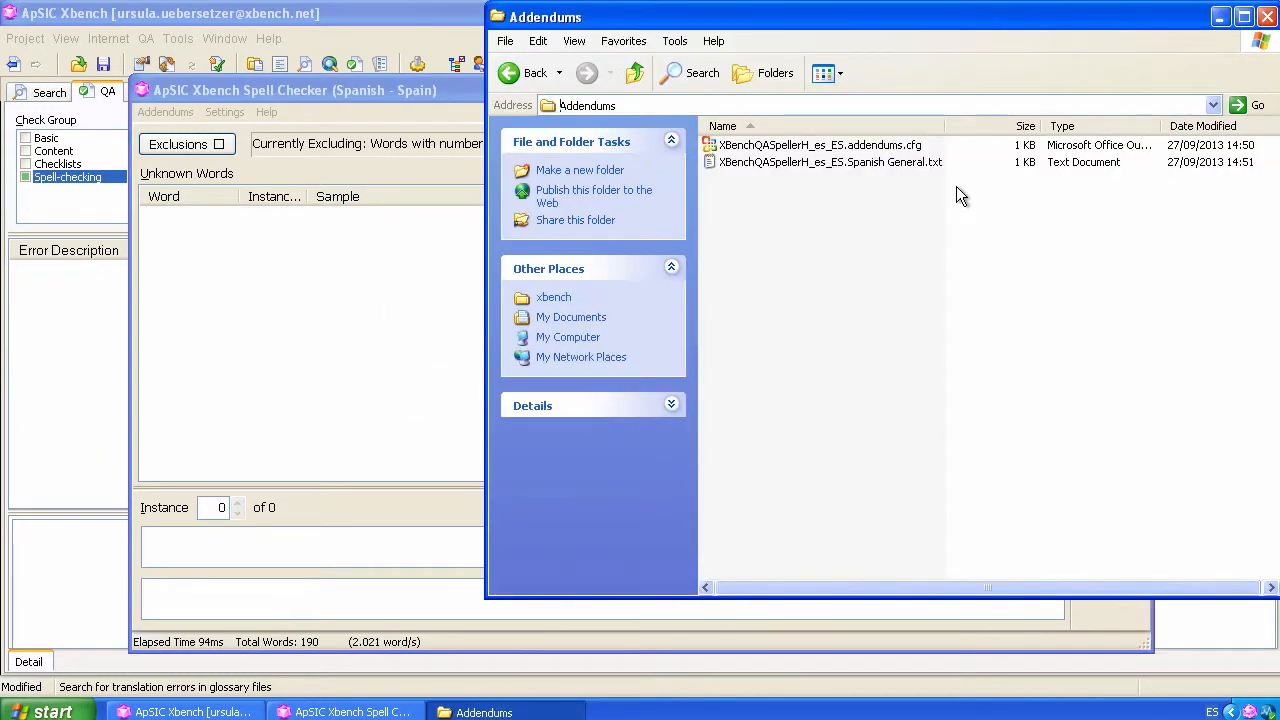
Step: Verify the Addendums folder location in the spell checker settings, then close the spell checker
click(830, 162)
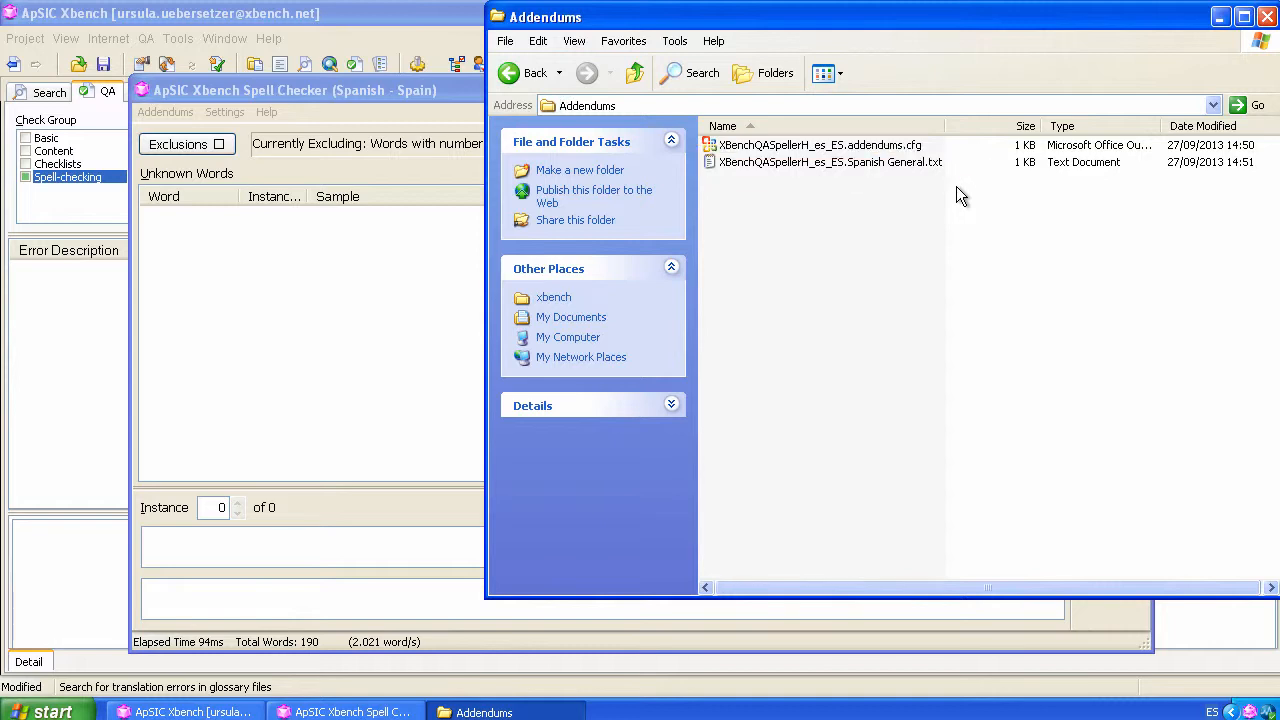
click(224, 111)
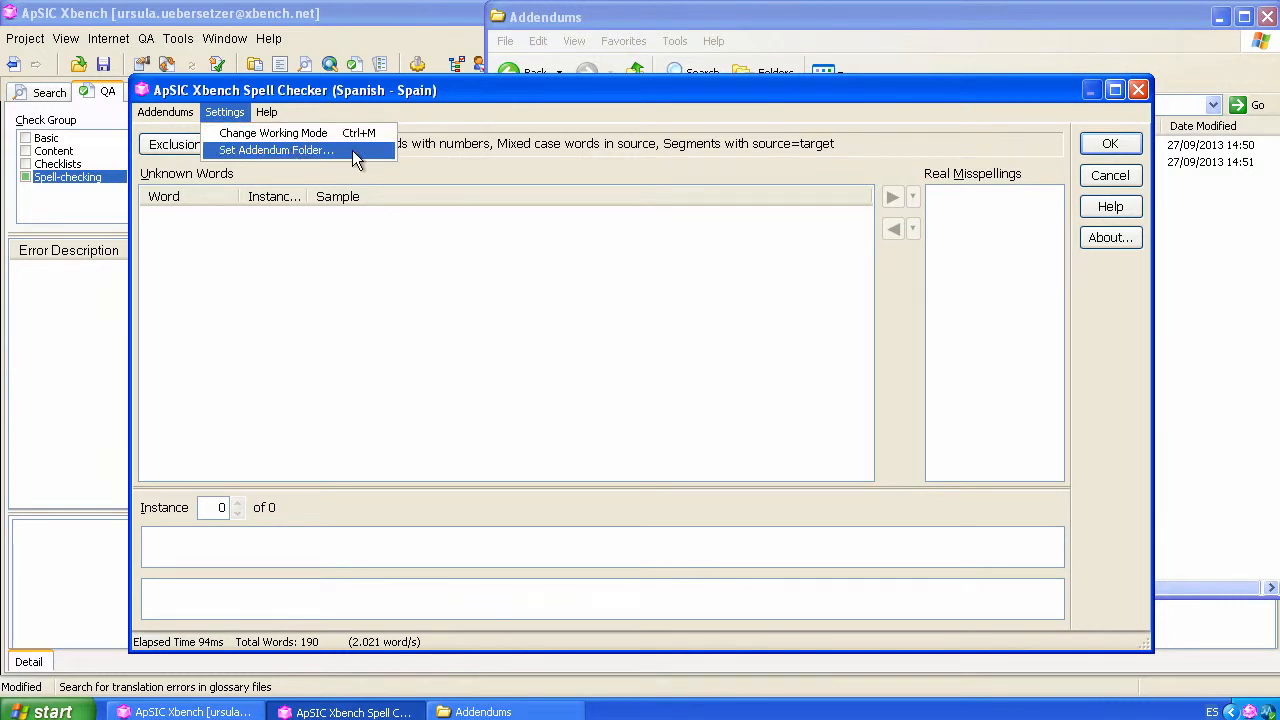
click(275, 150)
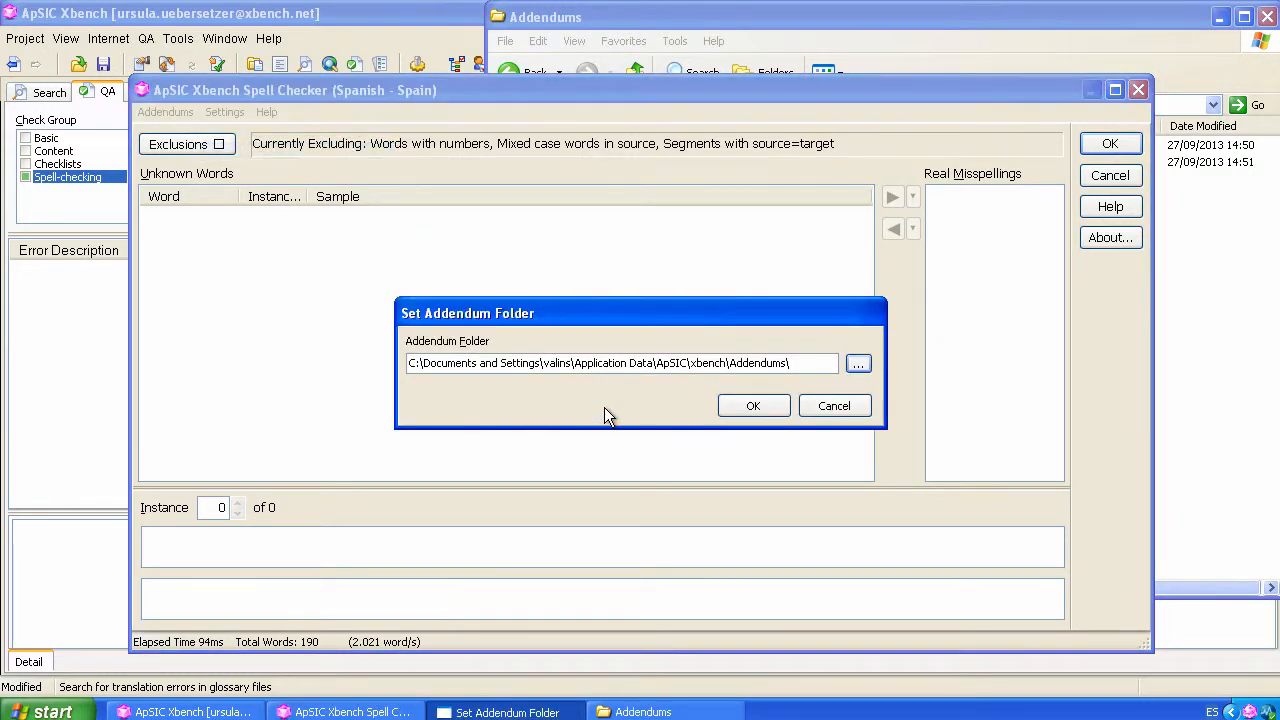
click(753, 405)
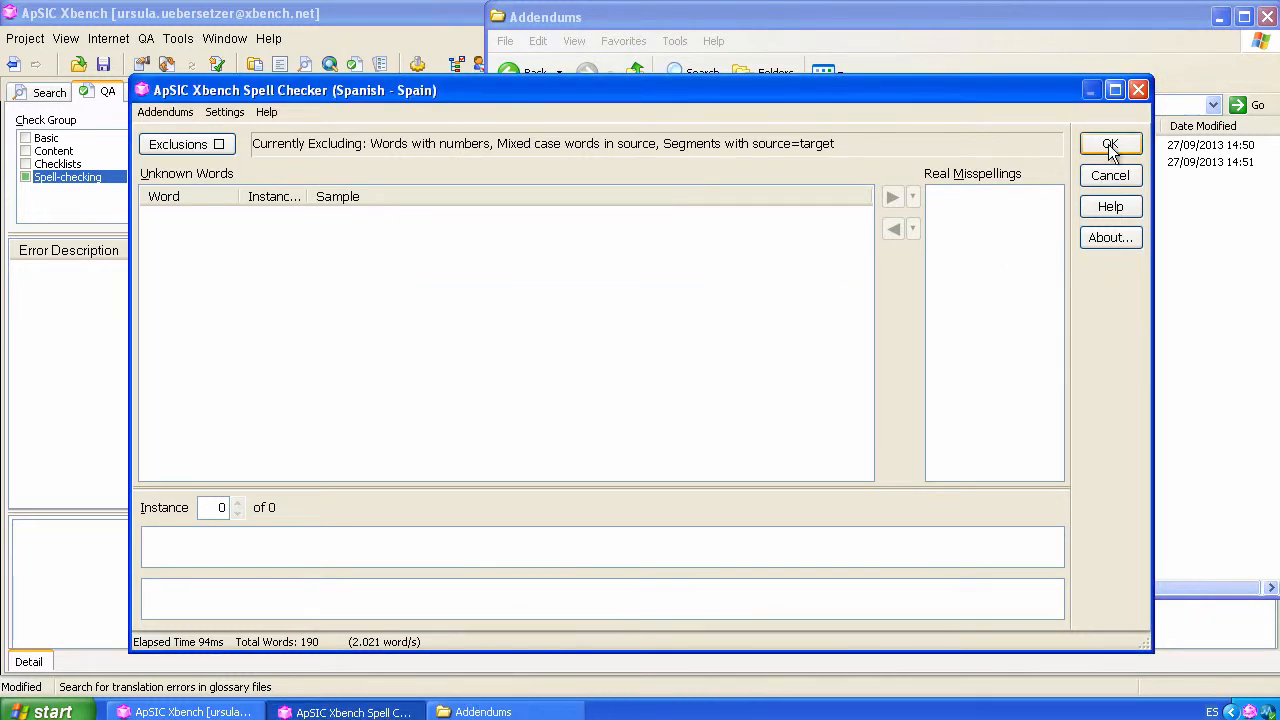
click(1110, 143)
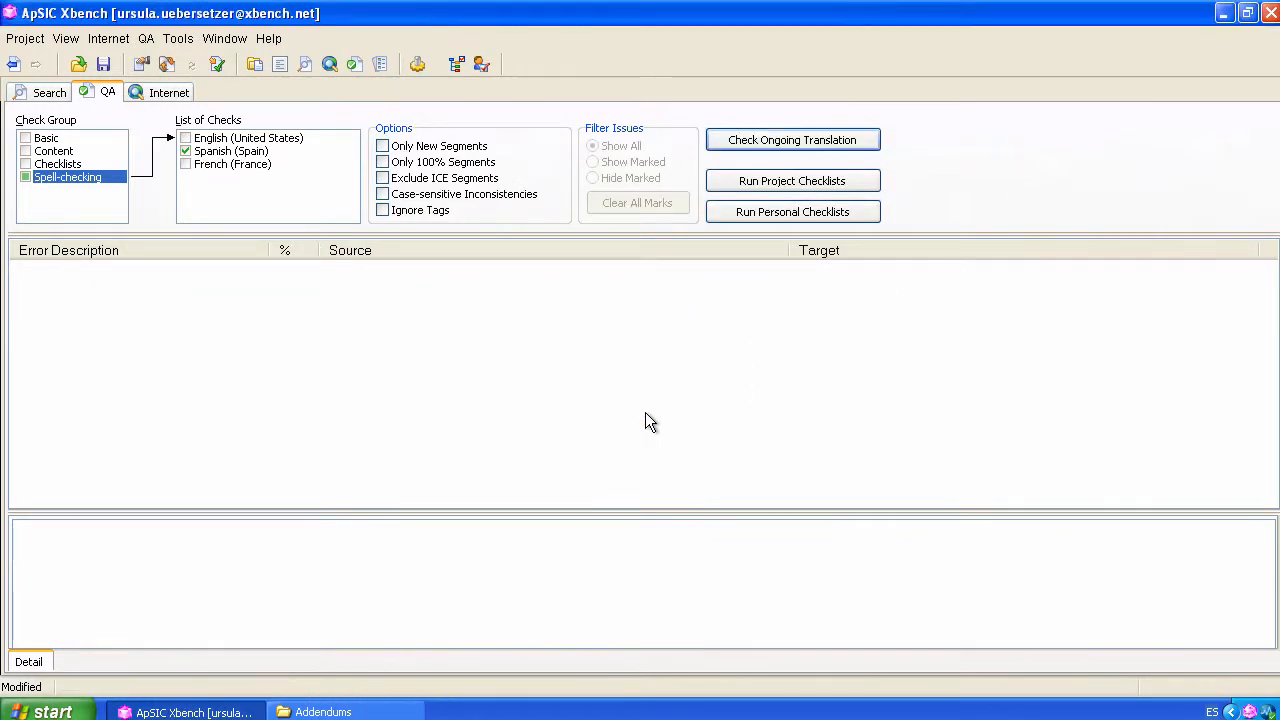
mouse_move(792, 140)
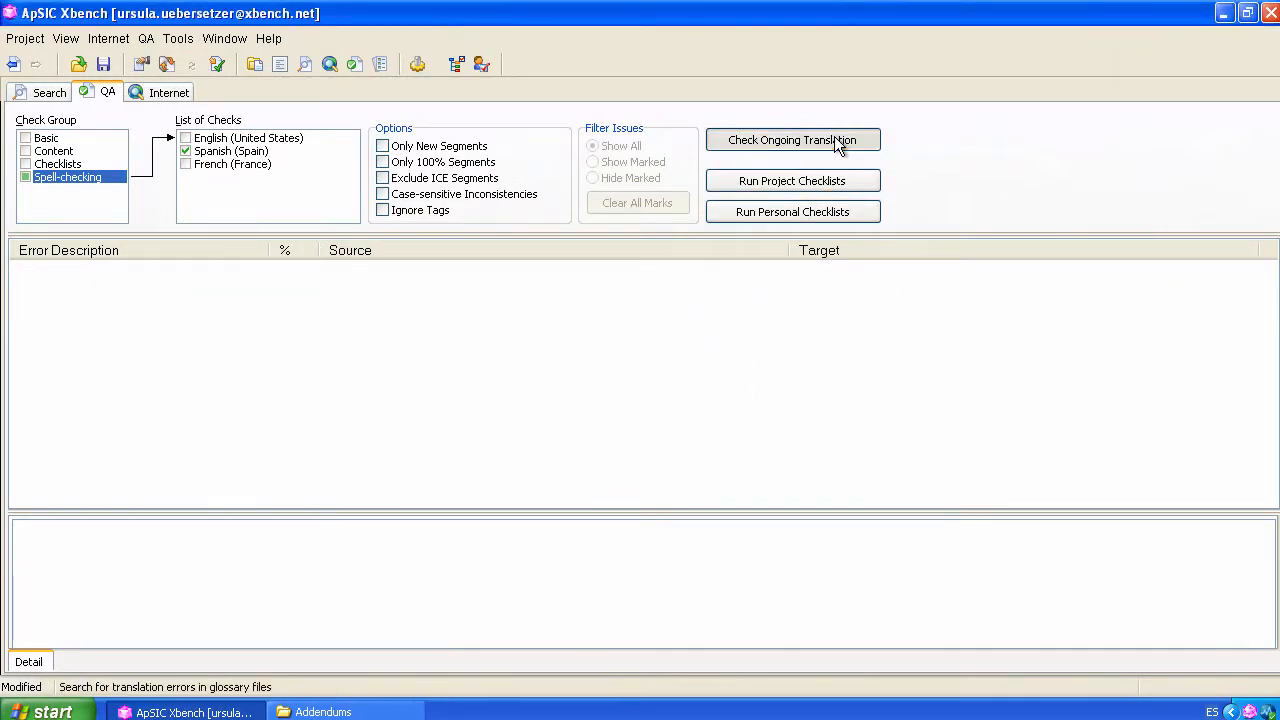
Step: Re-run the Spanish (Spain) spell check on the ongoing translation
click(792, 139)
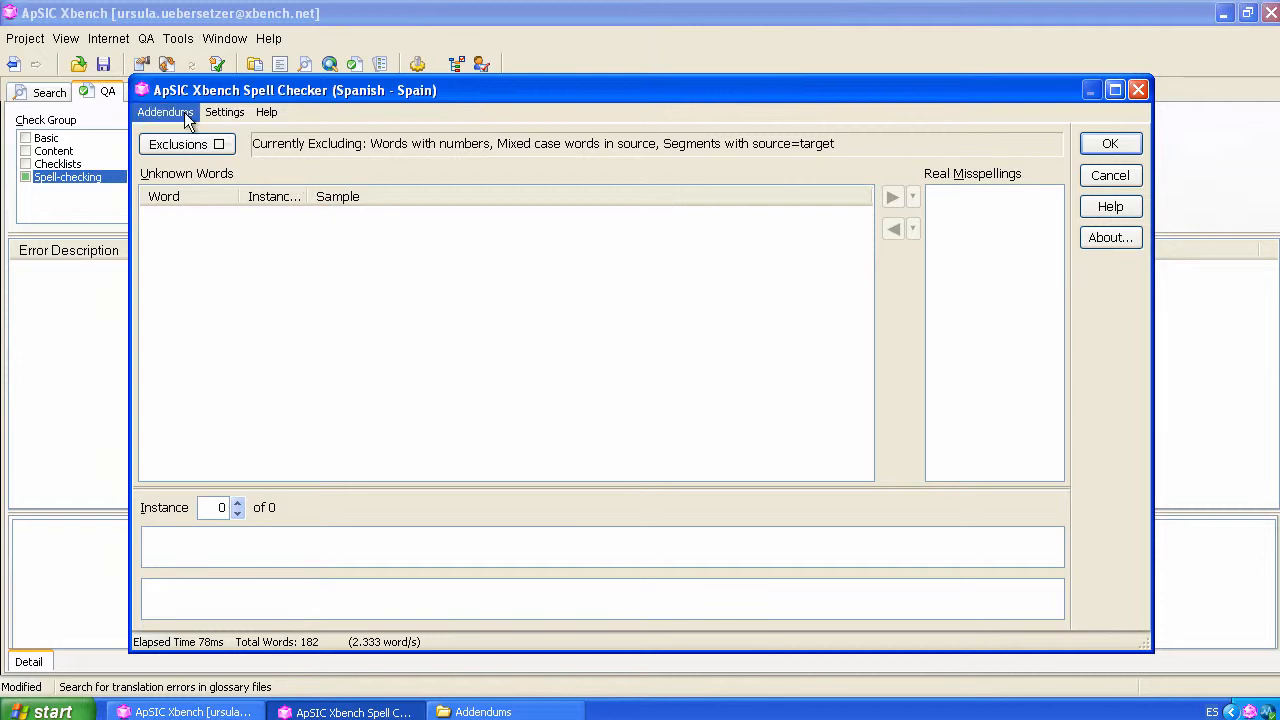
Step: Uncheck the Spanish General addendum in the addendum manager
click(200, 133)
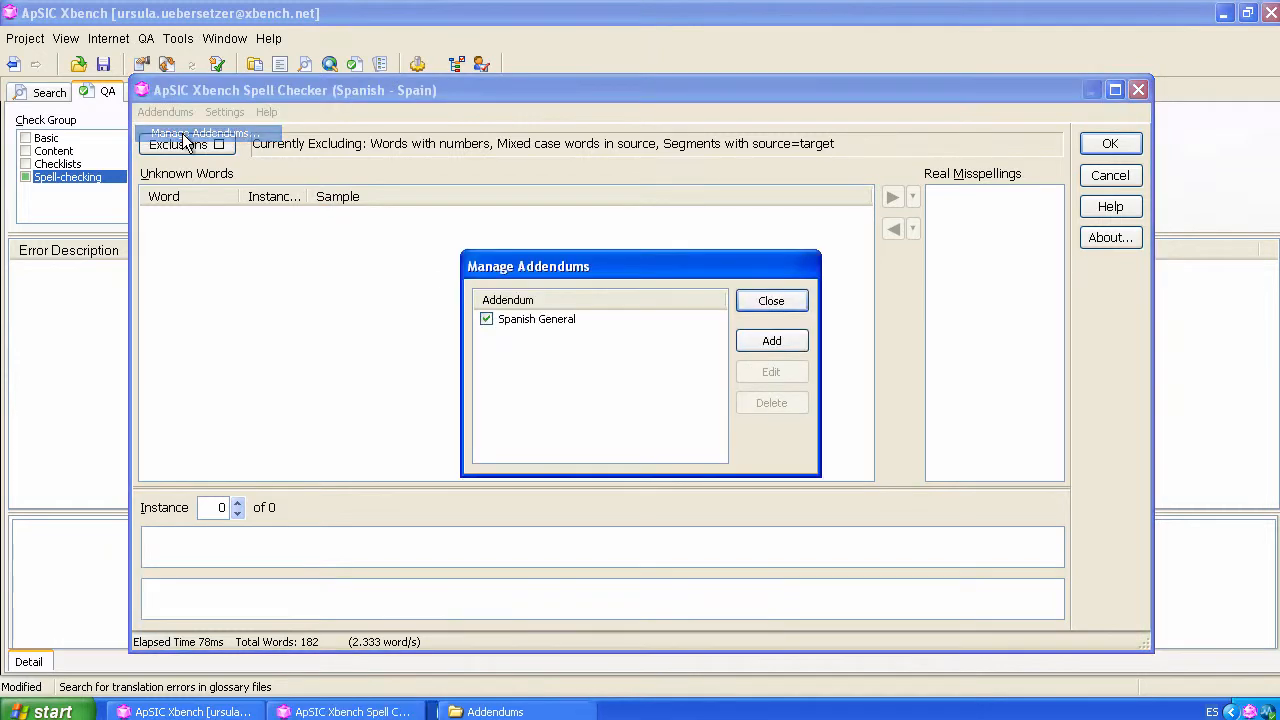
click(486, 319)
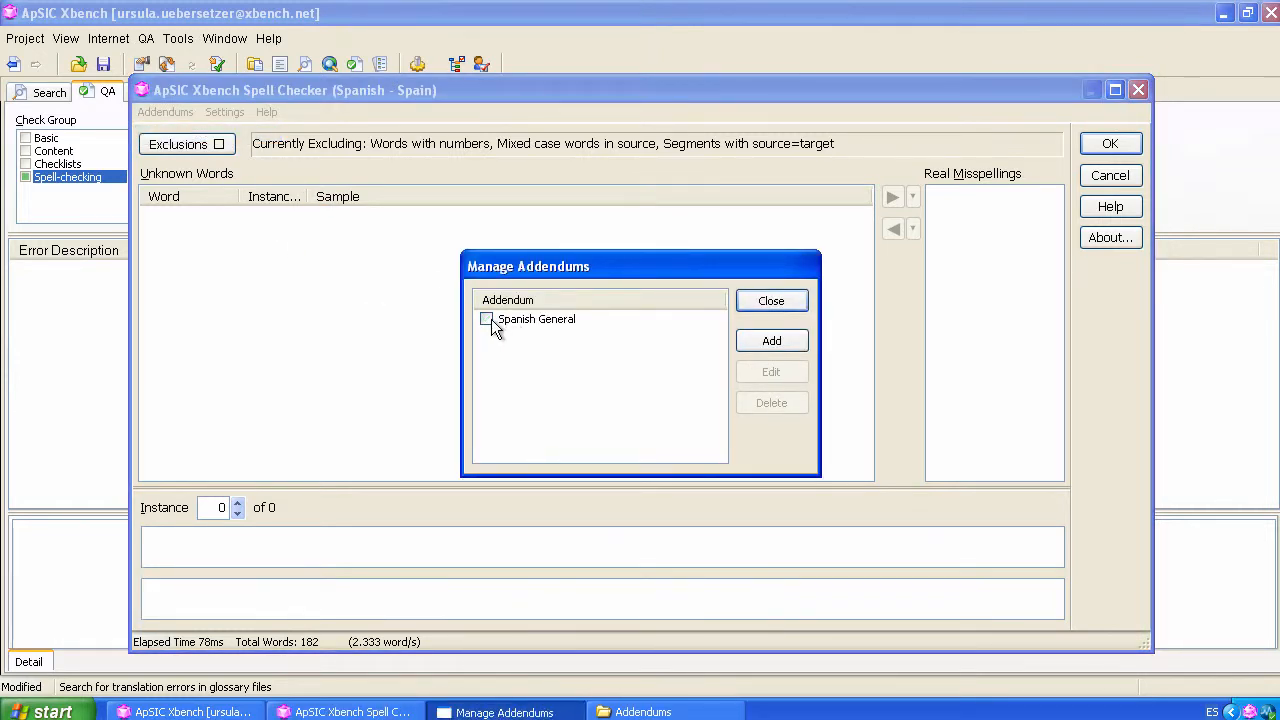